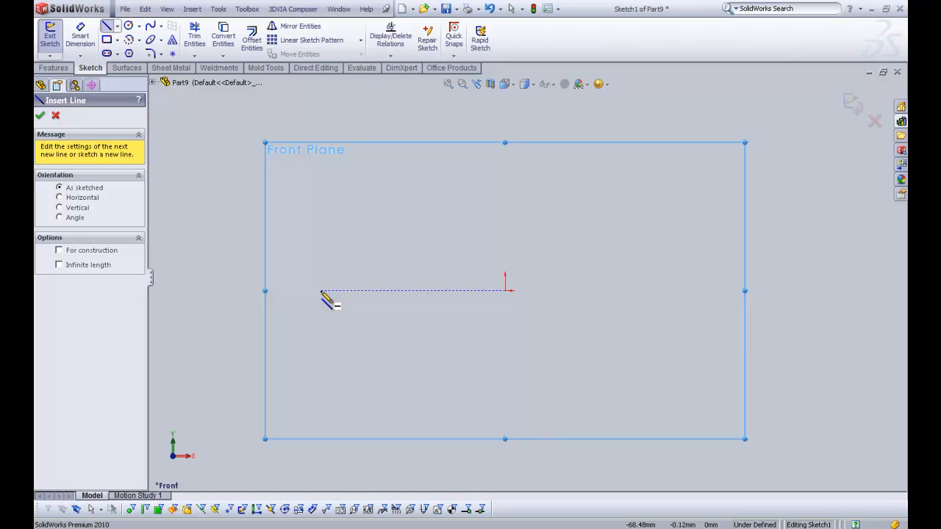
{"action": "mouse_move", "coordinate": [342, 301]}
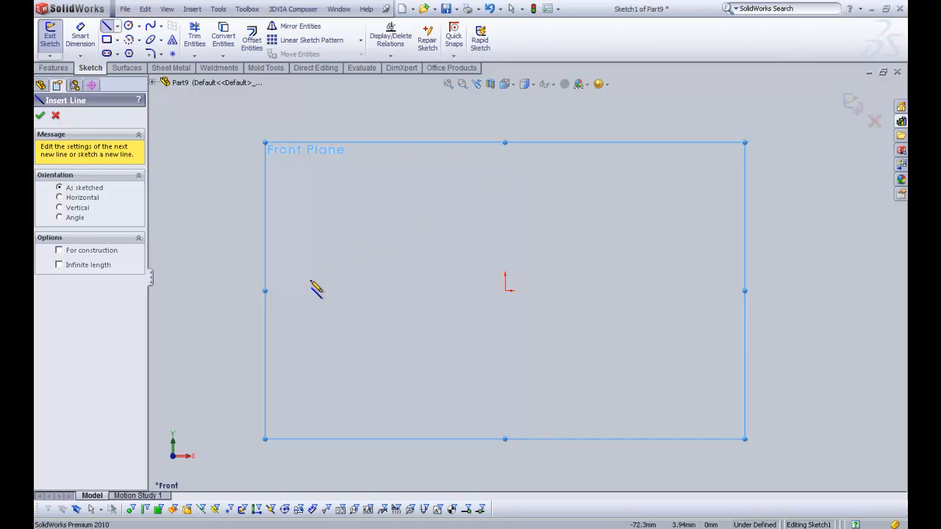
{"action": "mouse_move", "coordinate": [316, 275]}
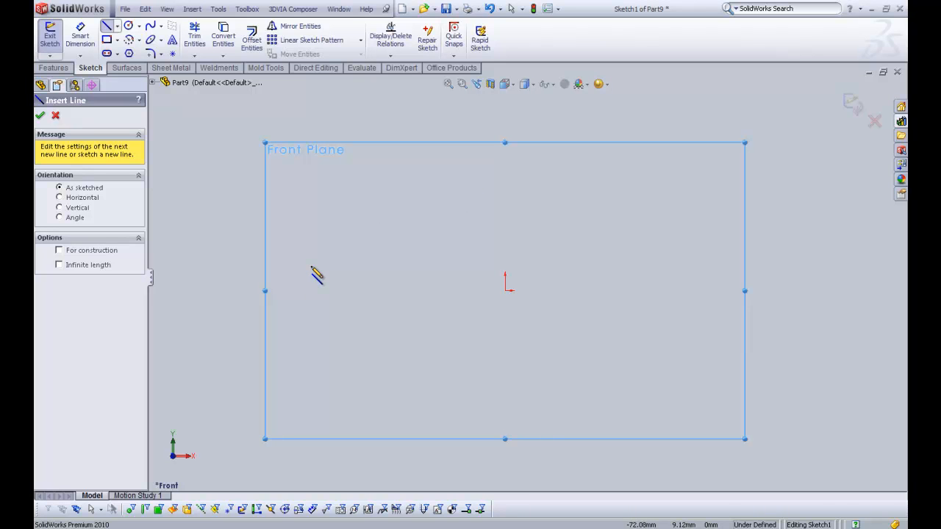
{"action": "mouse_move", "coordinate": [360, 290]}
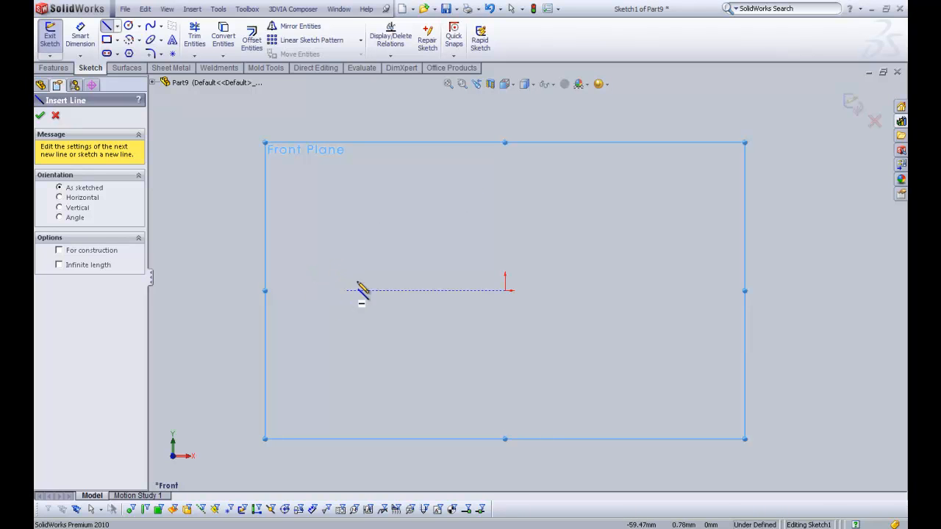
{"action": "mouse_move", "coordinate": [305, 276]}
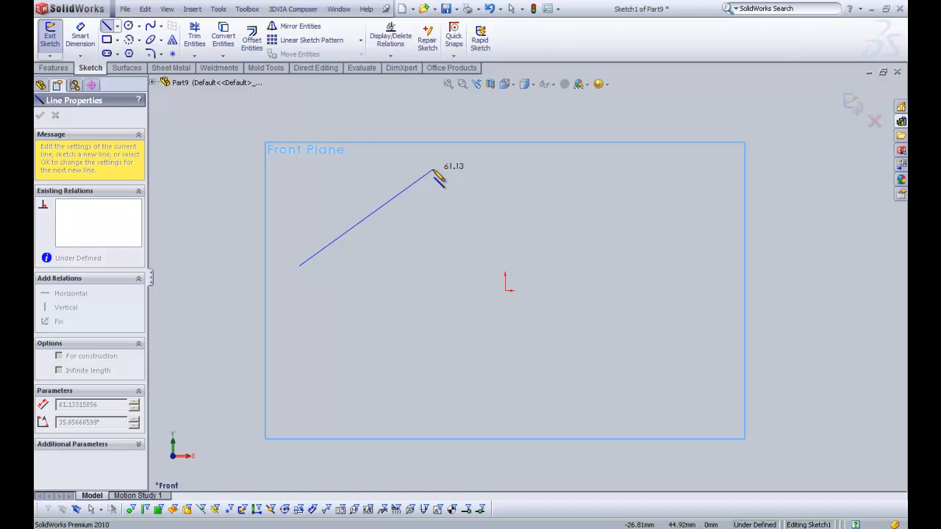
Fix the first edge's apex and sketch a second edge sloping down-right
{"action": "left_click", "coordinate": [368, 220]}
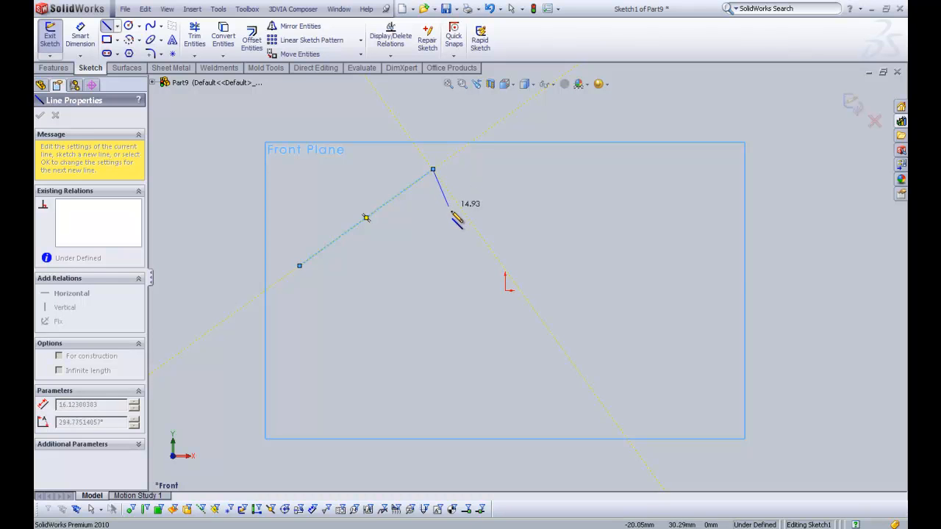
{"action": "left_click_drag", "start_coordinate": [456, 220], "coordinate": [485, 239]}
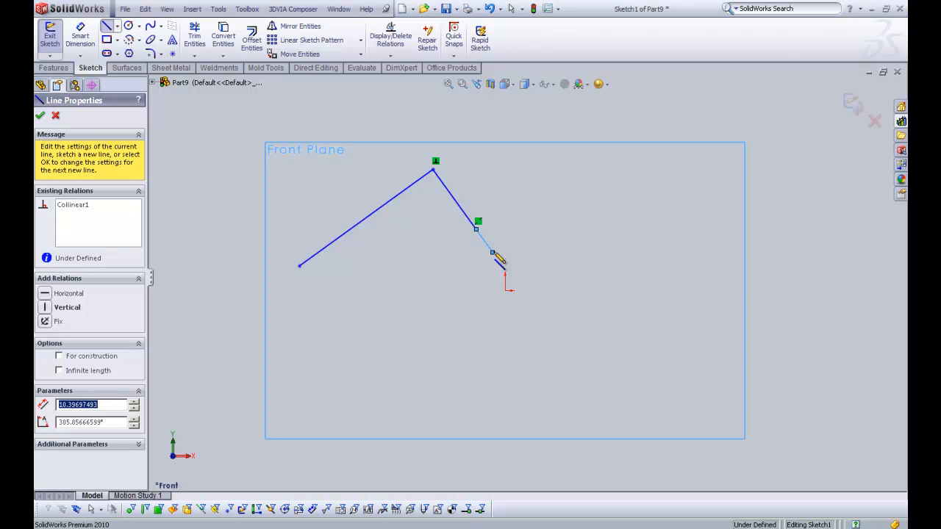
Sketch the vertical right edge and horizontal bottom edge of the outline
{"action": "left_click_drag", "start_coordinate": [503, 279], "coordinate": [474, 357]}
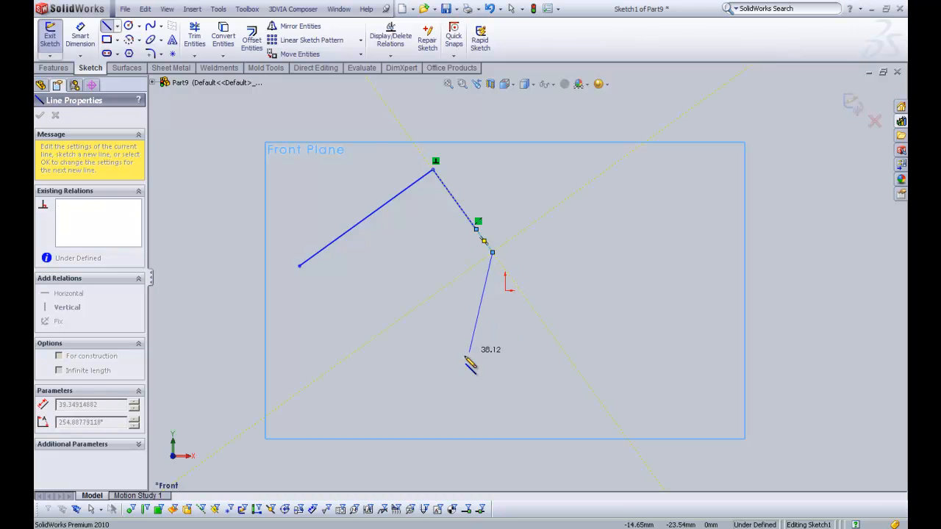
{"action": "left_click_drag", "start_coordinate": [474, 360], "coordinate": [492, 383]}
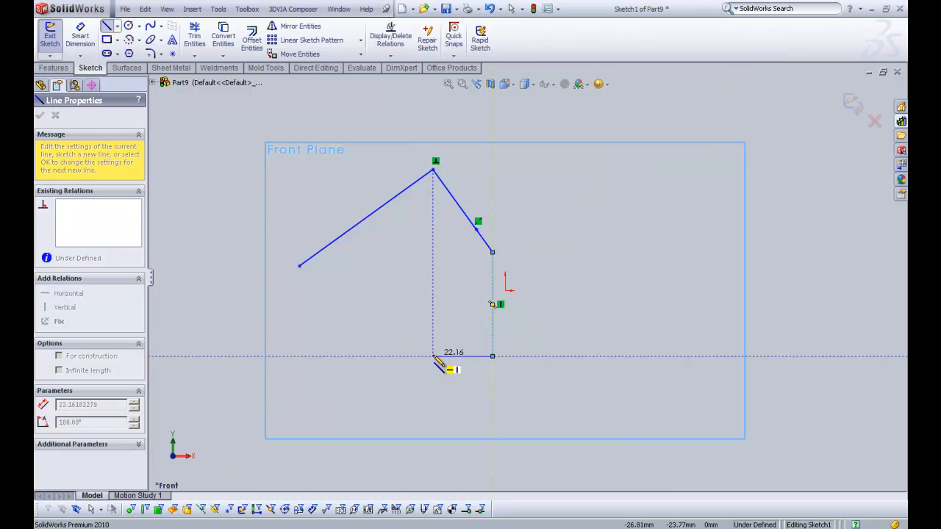
{"action": "left_click_drag", "start_coordinate": [444, 364], "coordinate": [394, 364]}
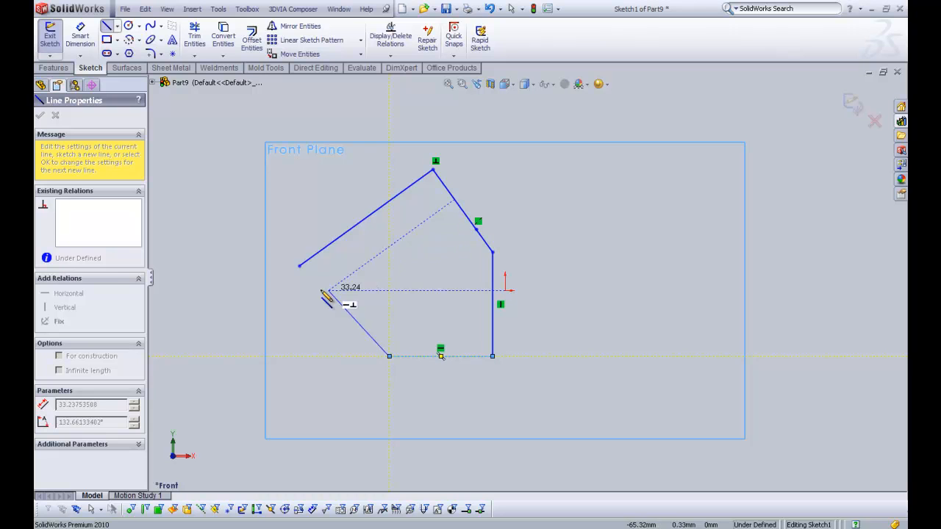
Draw the lower-left edge back to the start point and exit the Line tool
{"action": "left_click_drag", "start_coordinate": [330, 300], "coordinate": [299, 265]}
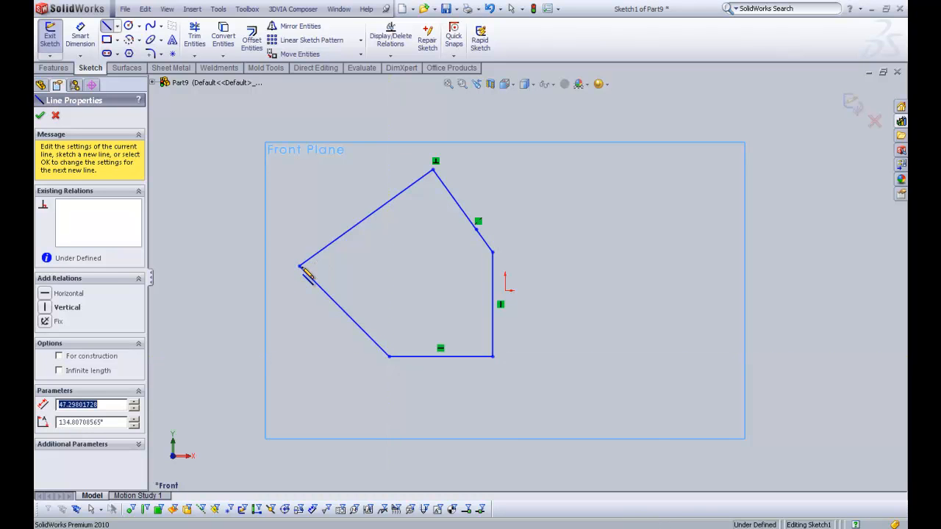
{"action": "mouse_move", "coordinate": [340, 389]}
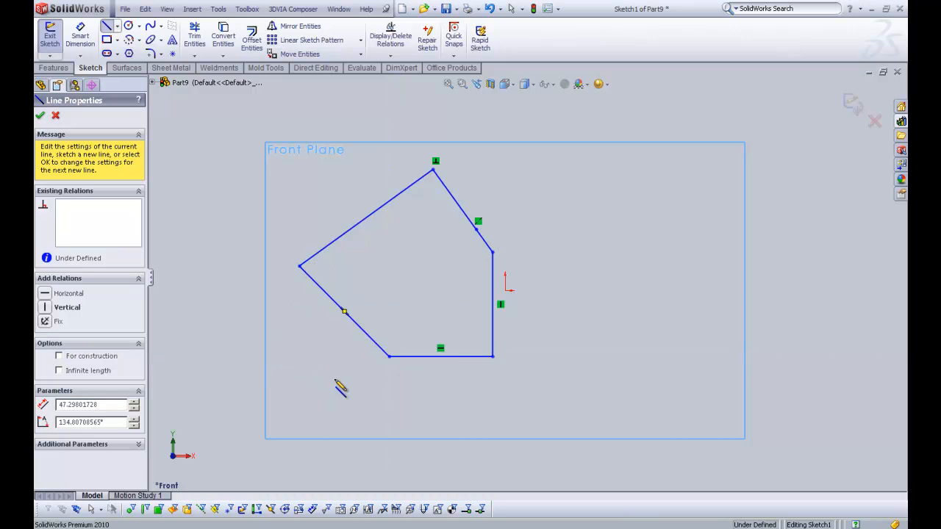
{"action": "left_click", "coordinate": [41, 115]}
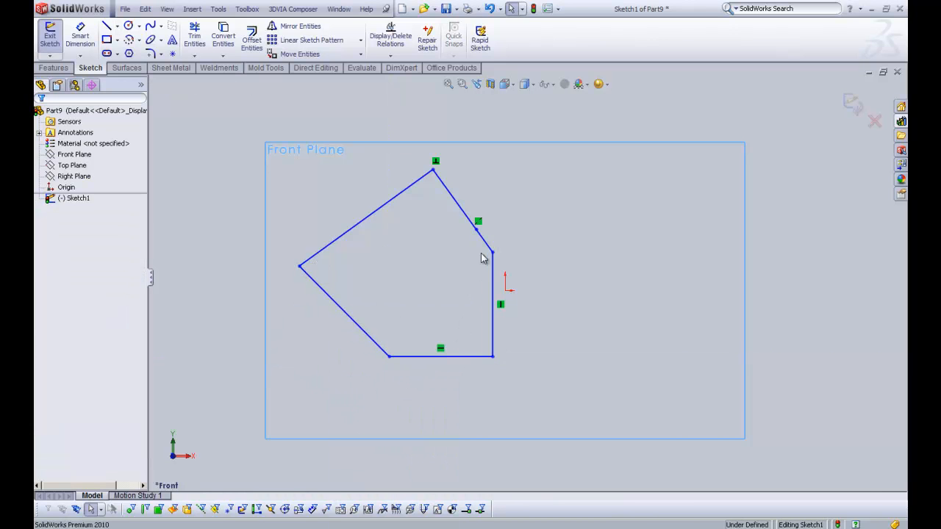
{"action": "mouse_move", "coordinate": [443, 284]}
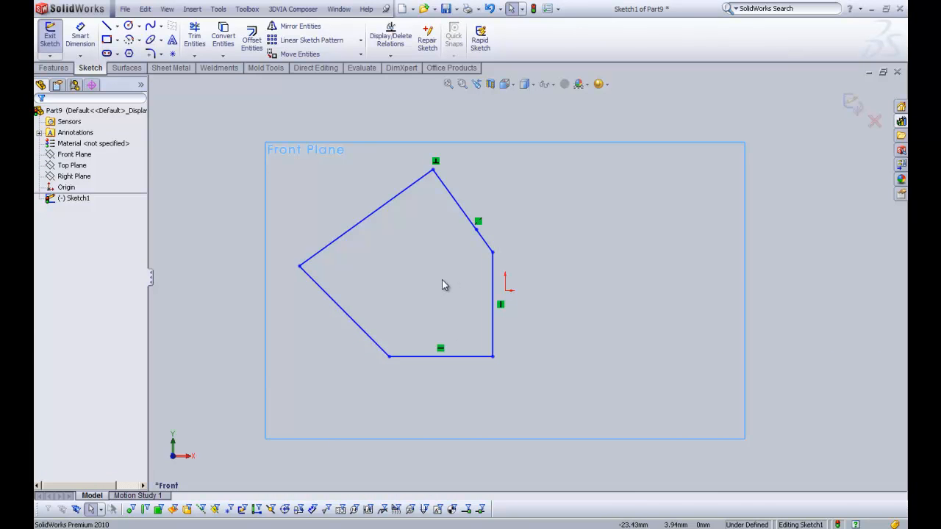
{"action": "mouse_move", "coordinate": [186, 137]}
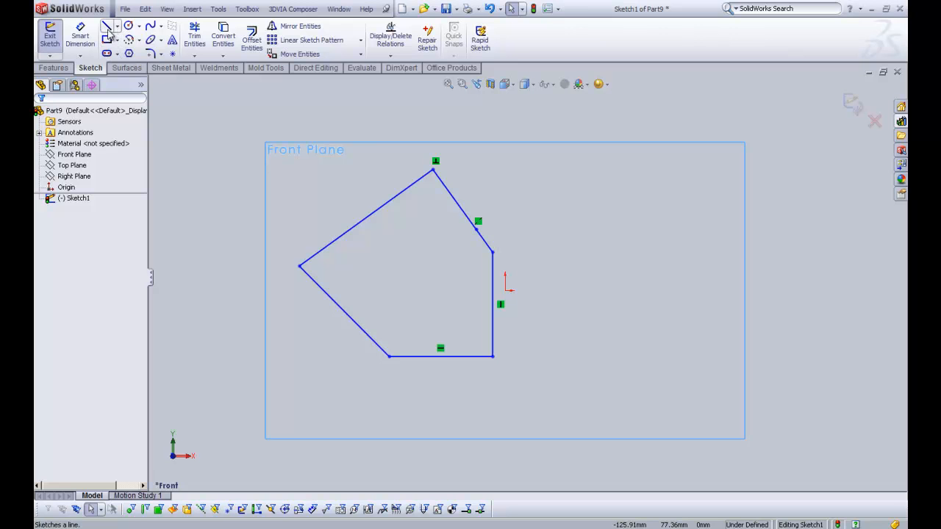
Draw a circle to the upper right of the five-sided outline
{"action": "left_click", "coordinate": [128, 26]}
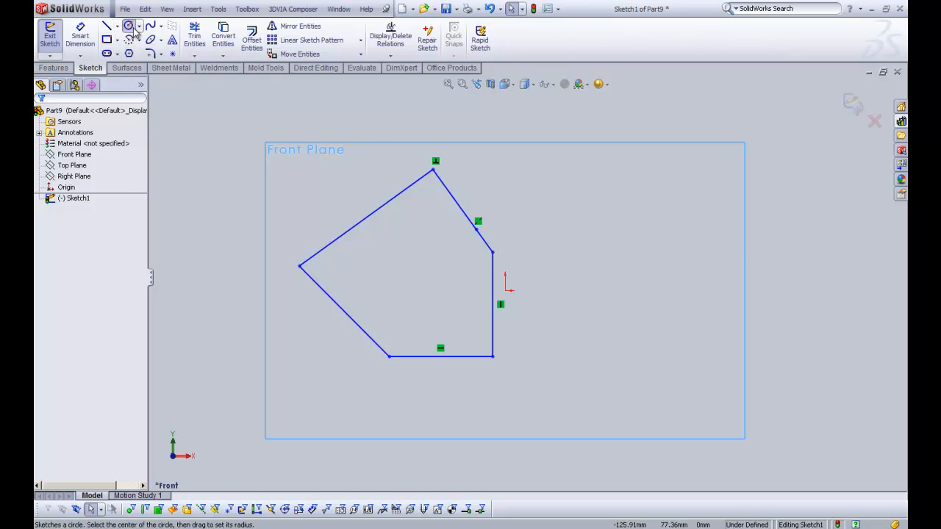
{"action": "left_click", "coordinate": [128, 25]}
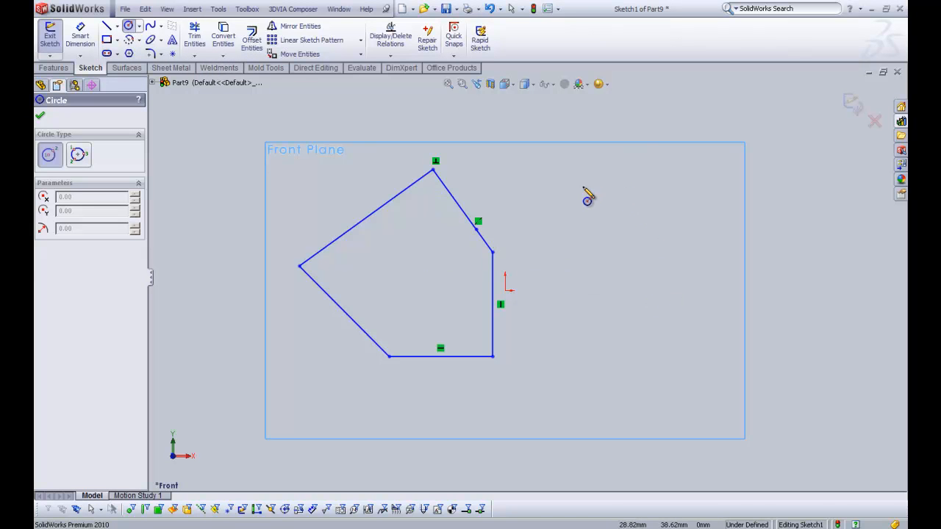
{"action": "left_click_drag", "start_coordinate": [583, 187], "coordinate": [642, 198]}
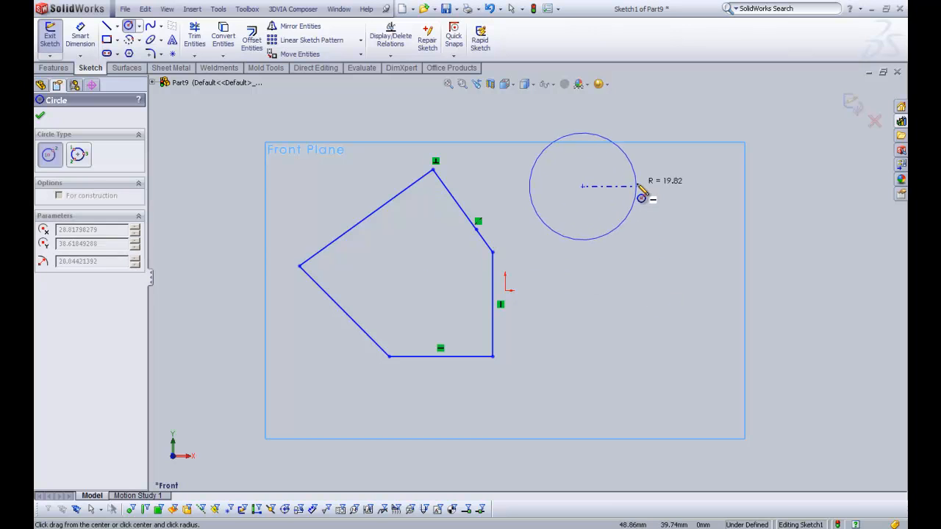
{"action": "left_click", "coordinate": [643, 199]}
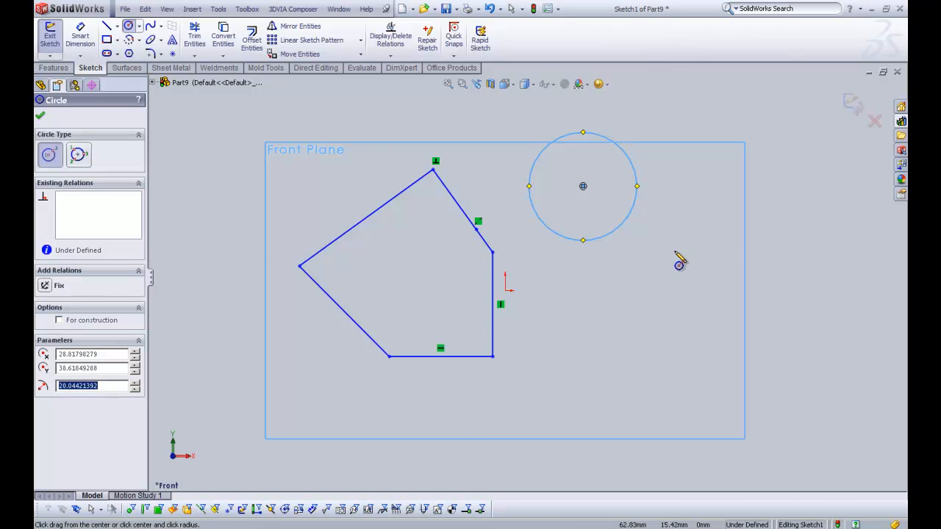
{"action": "mouse_move", "coordinate": [596, 206]}
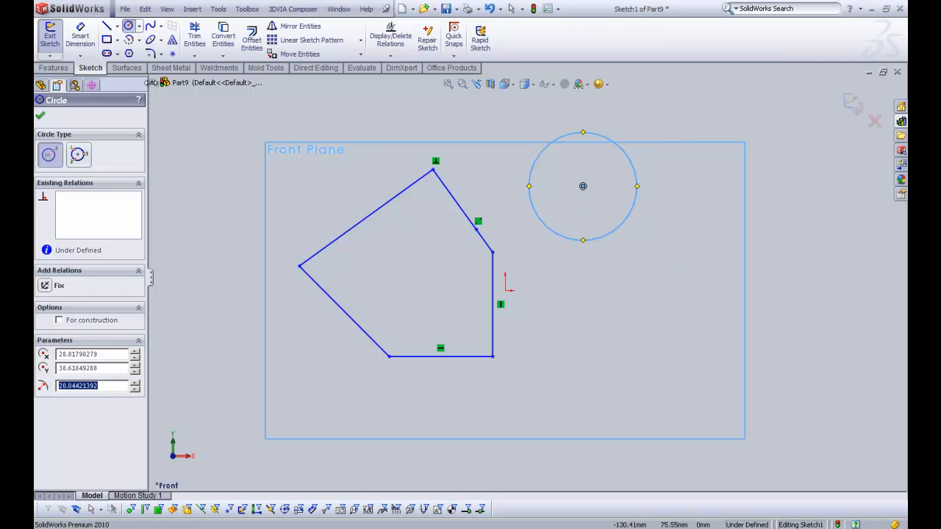
{"action": "left_click", "coordinate": [107, 25]}
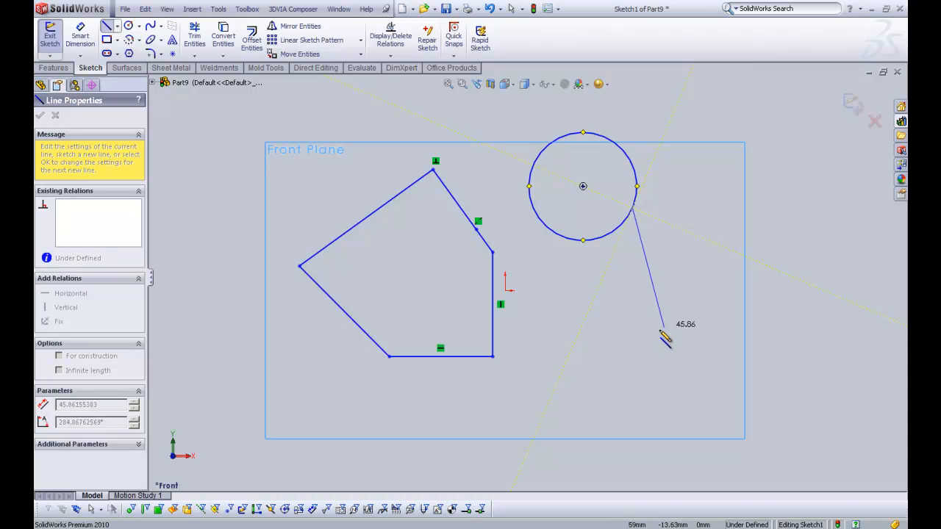
Sketch a line outward from the circle's lower-right edge along its radius
{"action": "left_click_drag", "start_coordinate": [666, 338], "coordinate": [596, 342]}
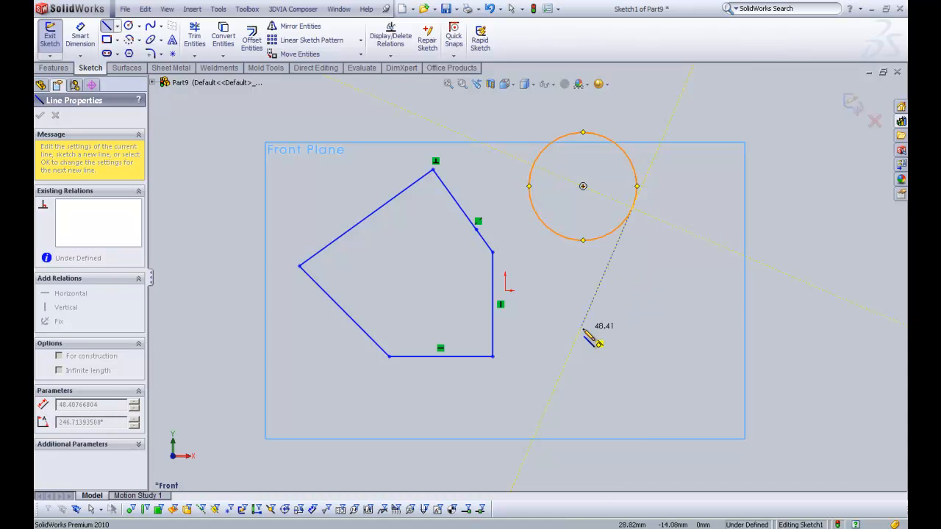
{"action": "mouse_move", "coordinate": [743, 265]}
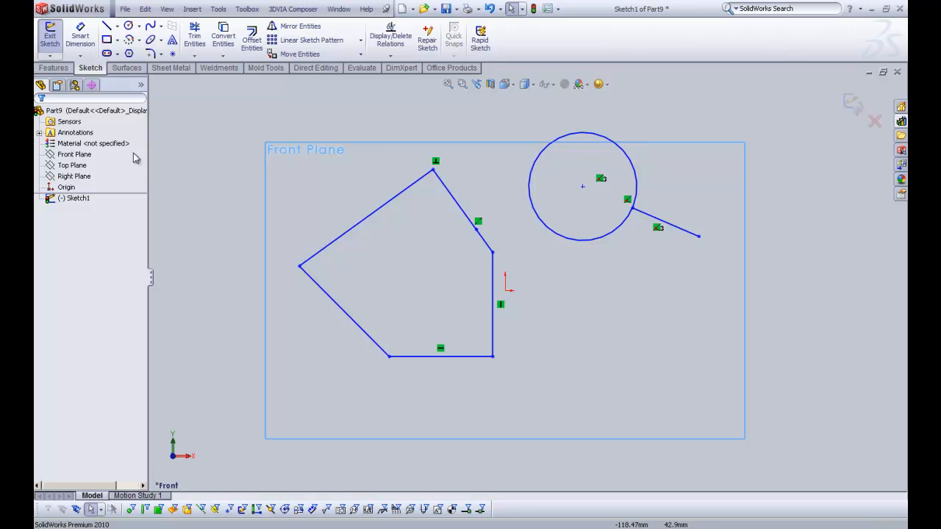
Sketch a tangent line from the circle's lower-left side running down-right, then end it
{"action": "left_click", "coordinate": [108, 27]}
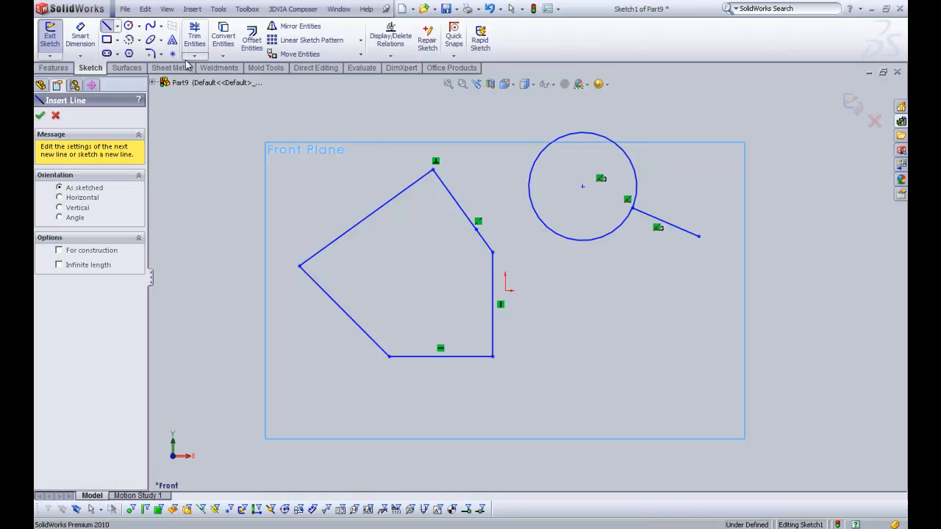
{"action": "mouse_move", "coordinate": [824, 254]}
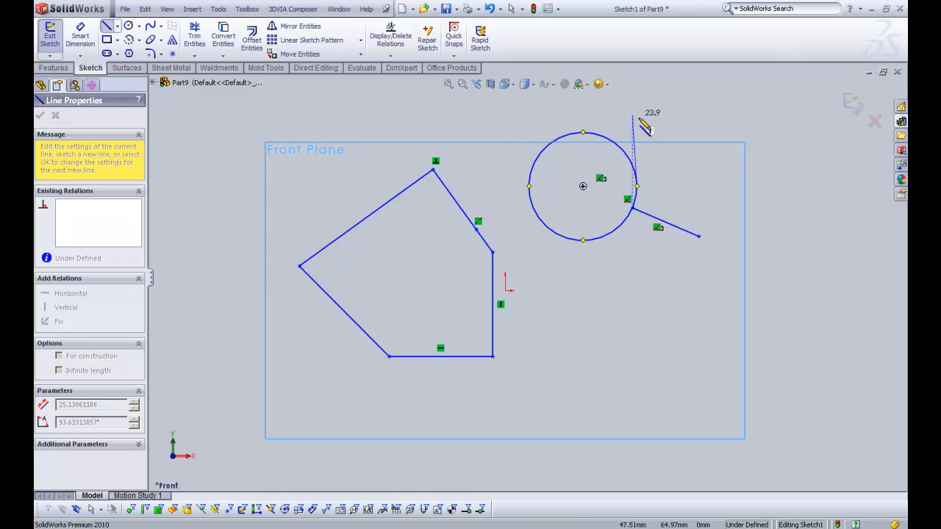
{"action": "mouse_move", "coordinate": [594, 316]}
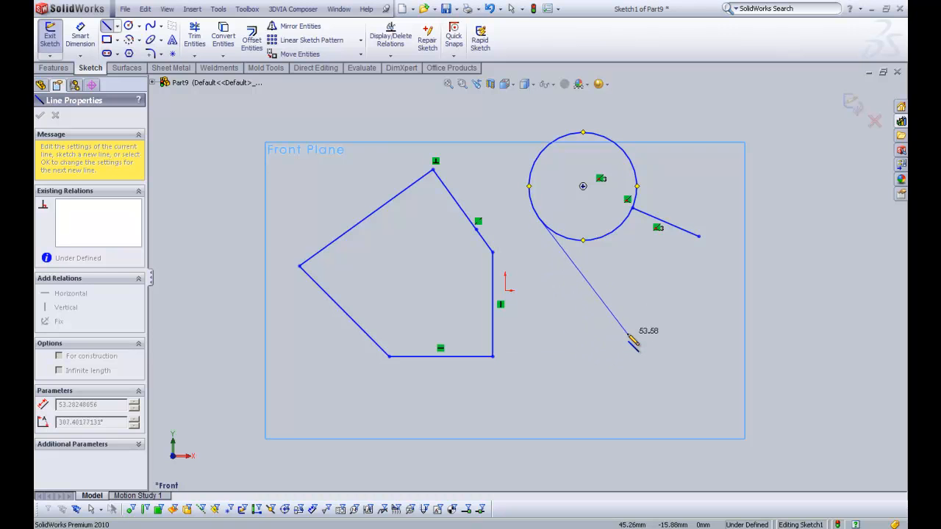
{"action": "right_click", "coordinate": [633, 334]}
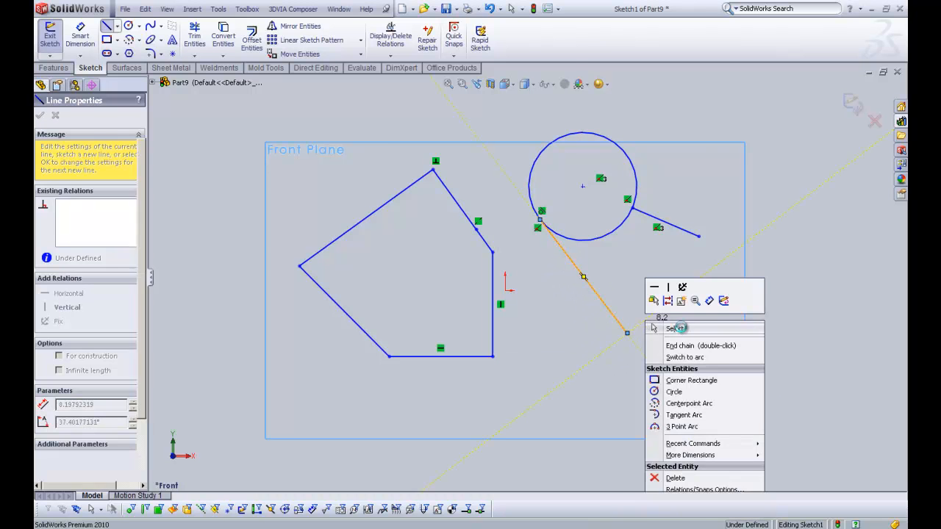
{"action": "left_click", "coordinate": [675, 328]}
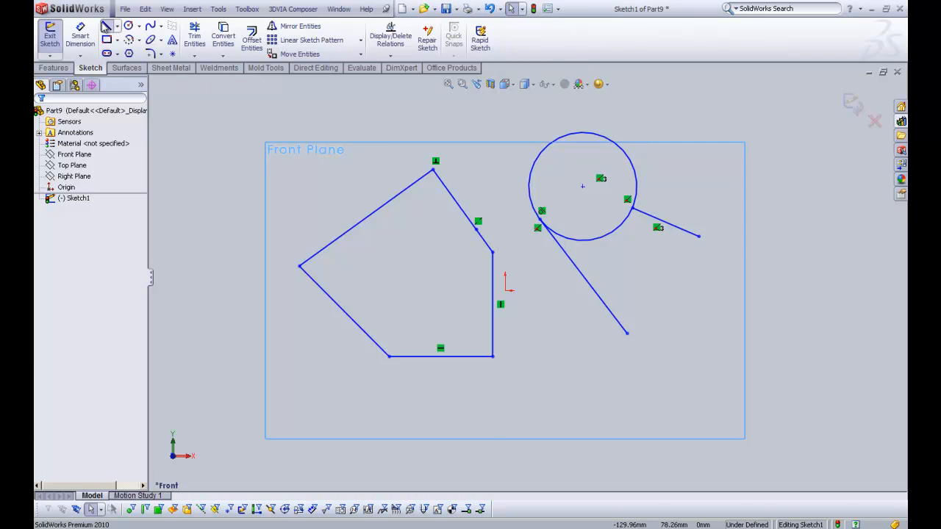
Sketch a short radial line sticking out from the top of the circle
{"action": "left_click", "coordinate": [107, 25]}
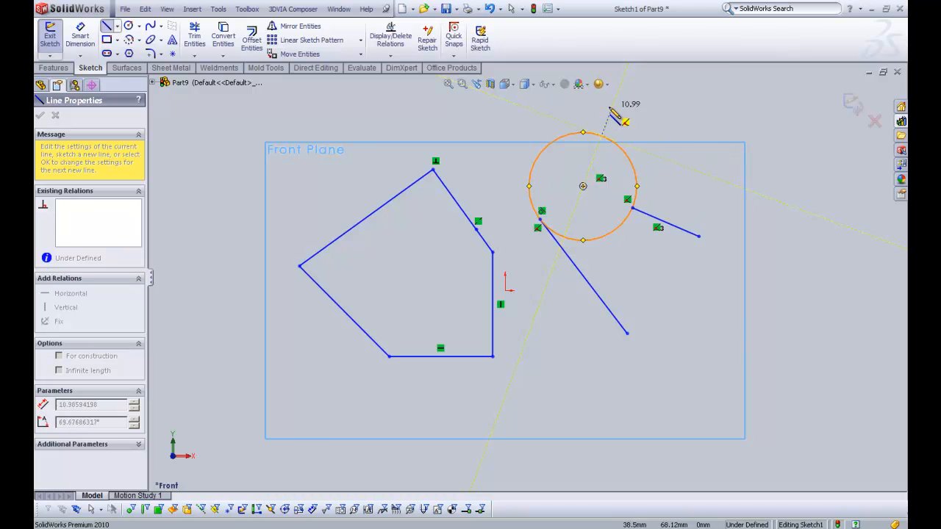
{"action": "left_click", "coordinate": [40, 115]}
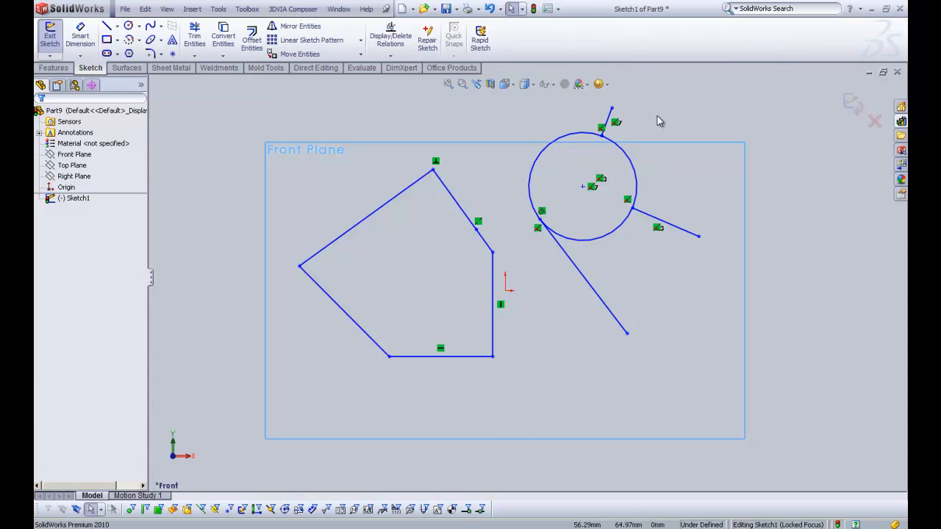
{"action": "mouse_move", "coordinate": [666, 119]}
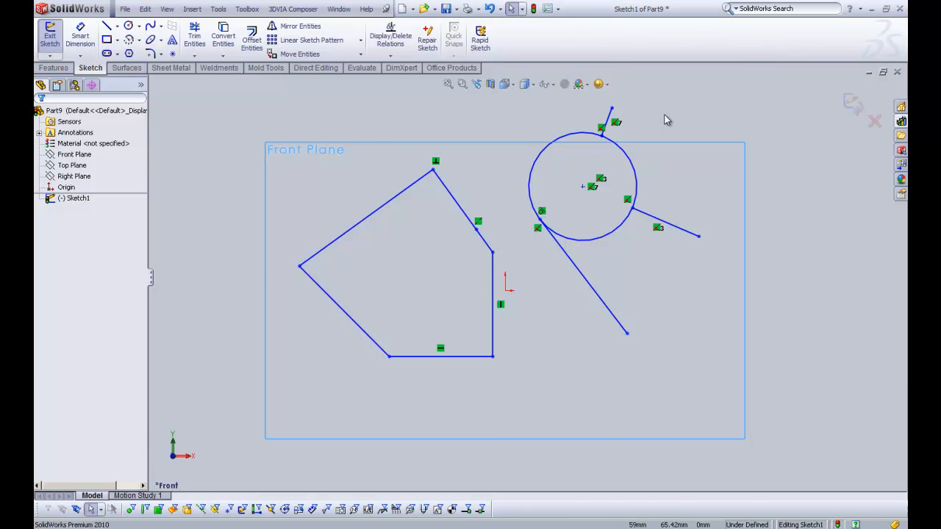
{"action": "mouse_move", "coordinate": [588, 232]}
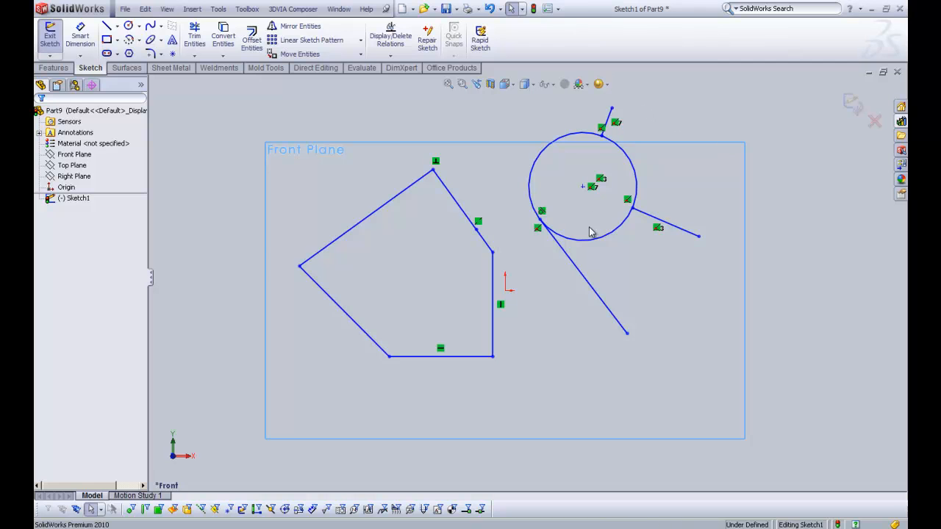
{"action": "mouse_move", "coordinate": [544, 321]}
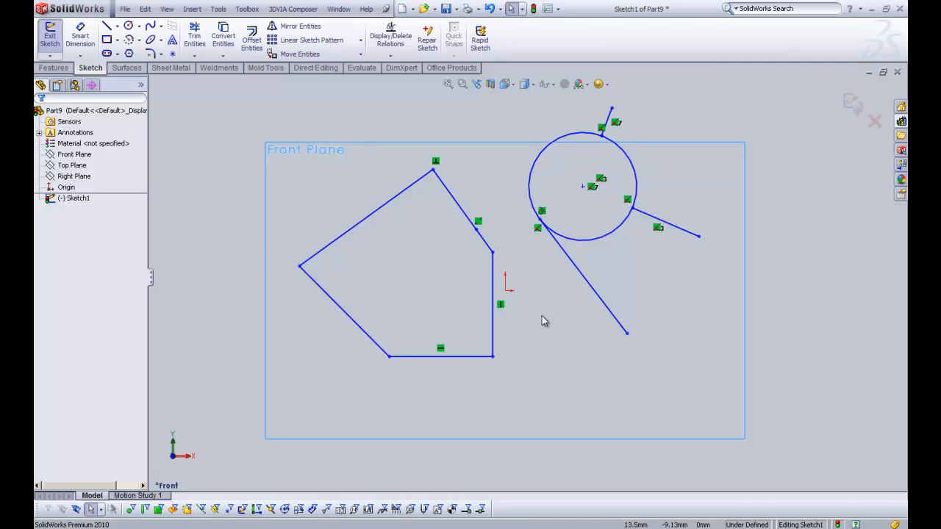